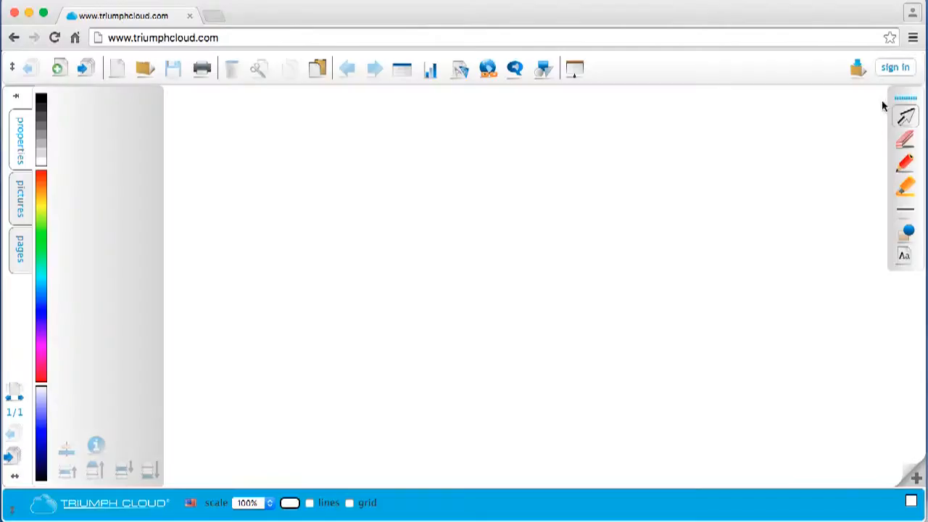
# Bring up the sign-in panel with credential, Google and Office sign-in options.
pyautogui.click(896, 68)
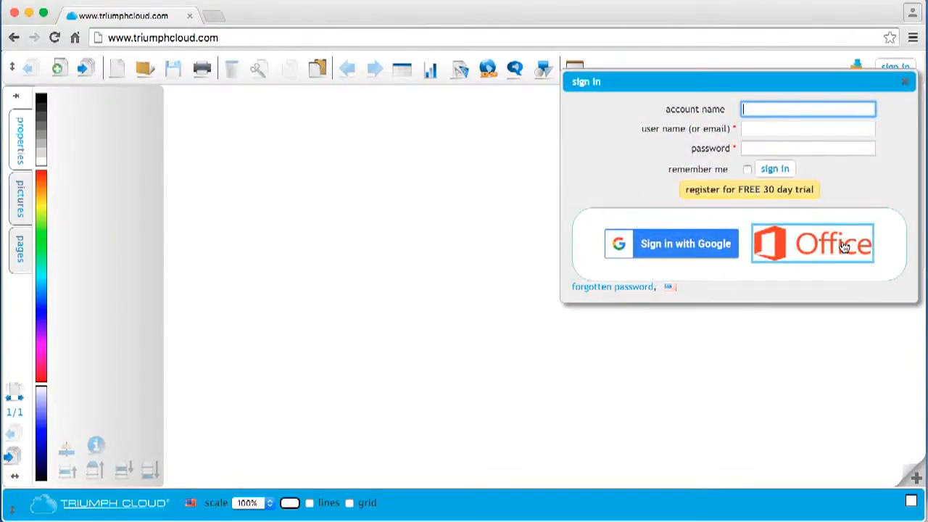
# Sign in with the Microsoft Office account and accept Triumphcloud's permission request.
pyautogui.click(812, 243)
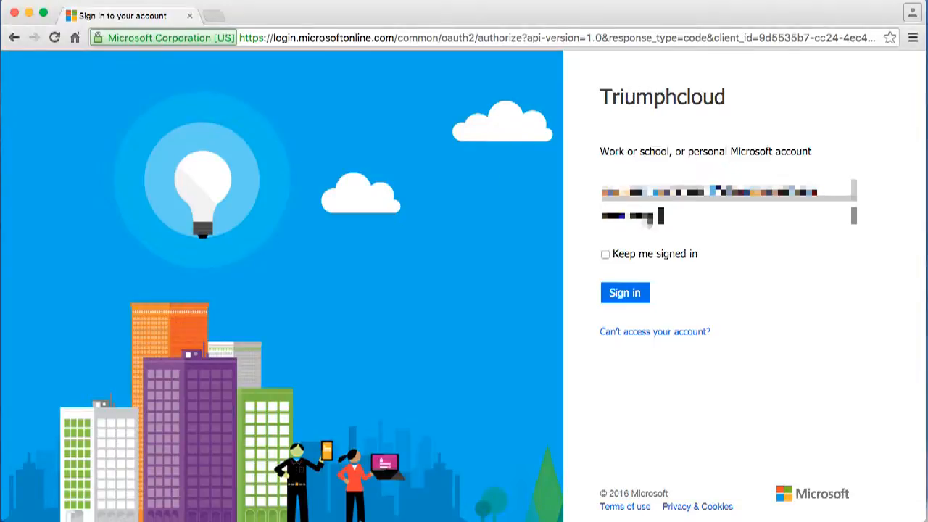
pyautogui.click(623, 293)
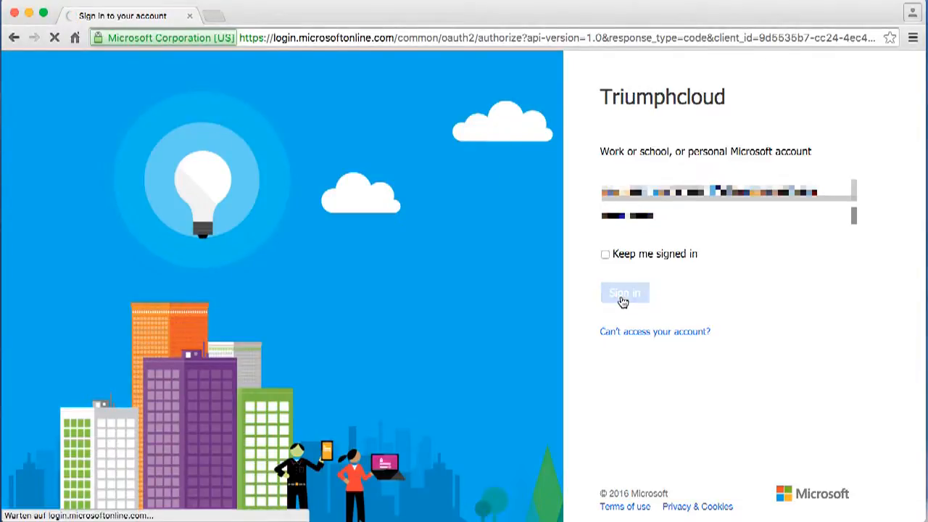
pyautogui.click(623, 293)
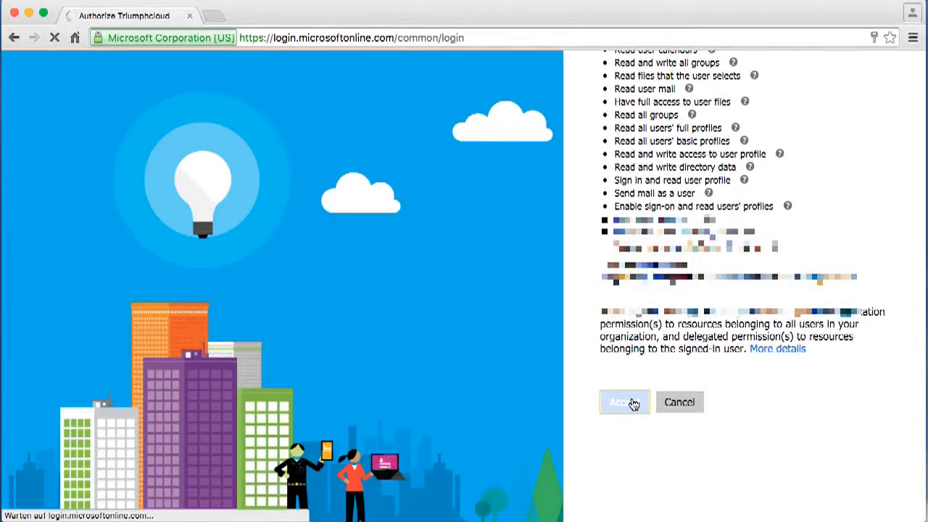
pyautogui.click(624, 403)
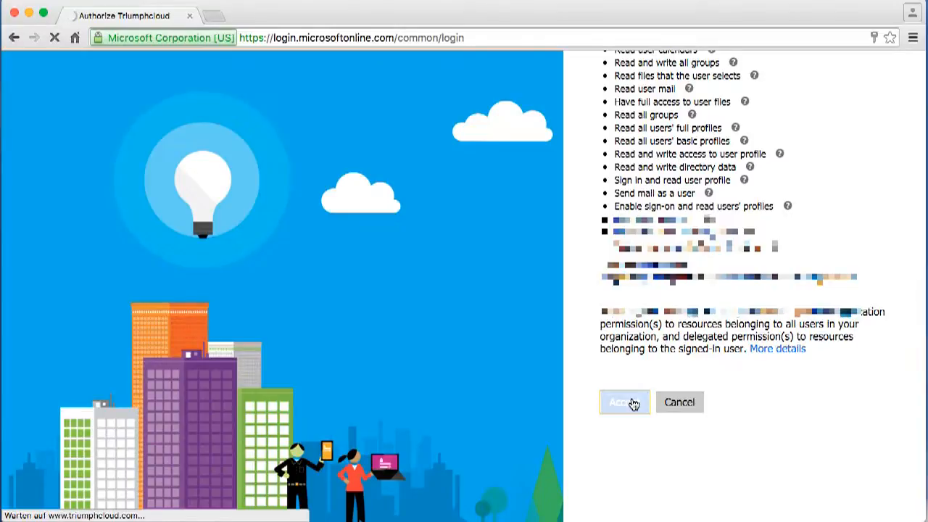
pyautogui.click(624, 403)
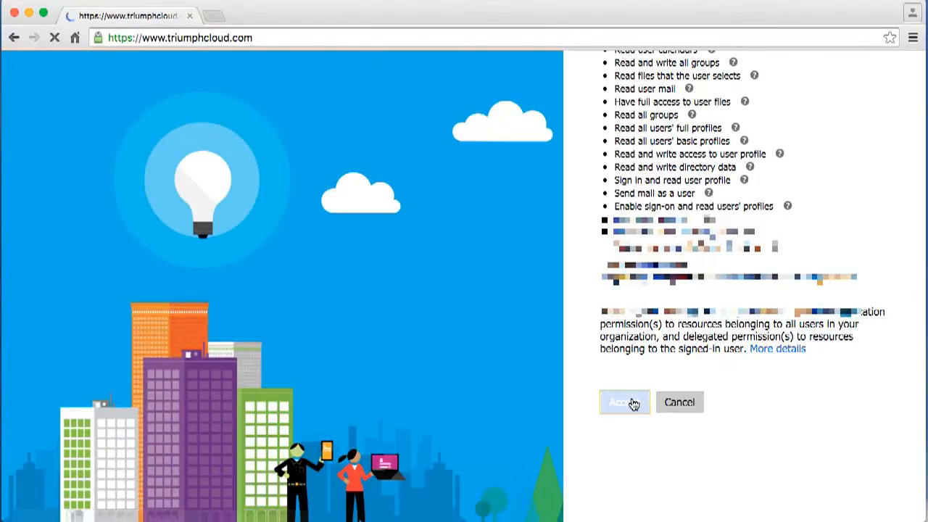
# Go to the empty My Files page and start the OneDrive sync.
pyautogui.click(624, 404)
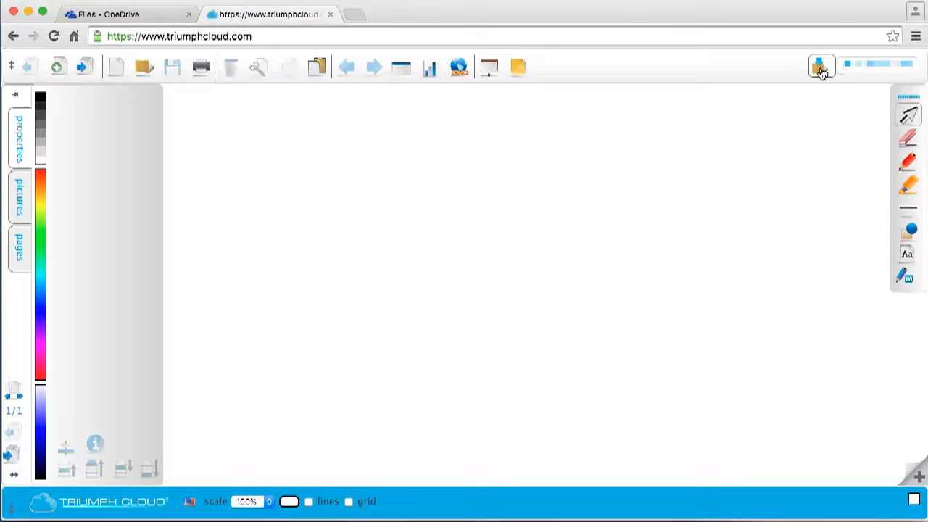
pyautogui.click(821, 68)
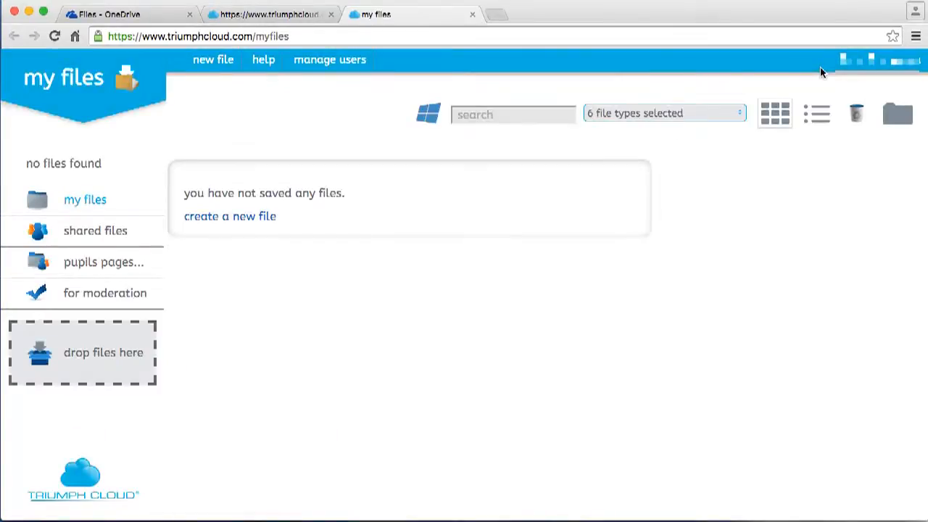
pyautogui.moveTo(442, 135)
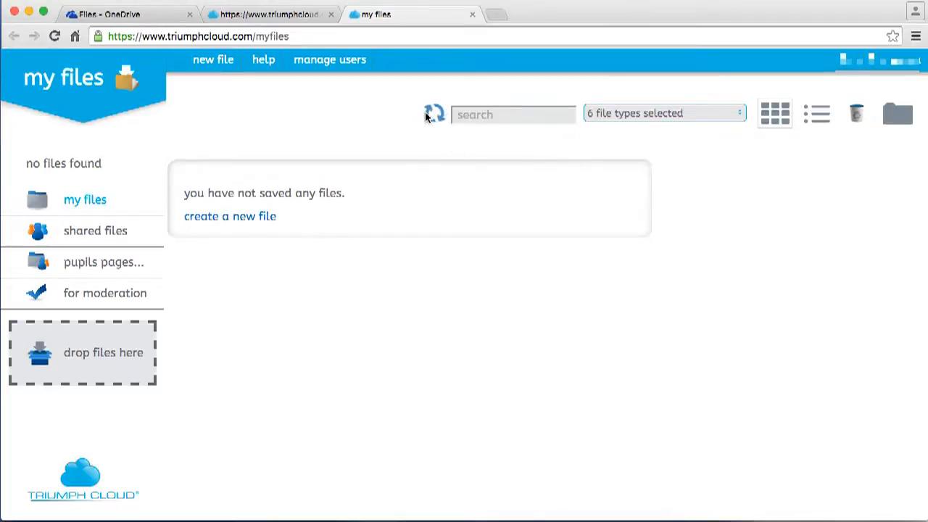
pyautogui.click(434, 113)
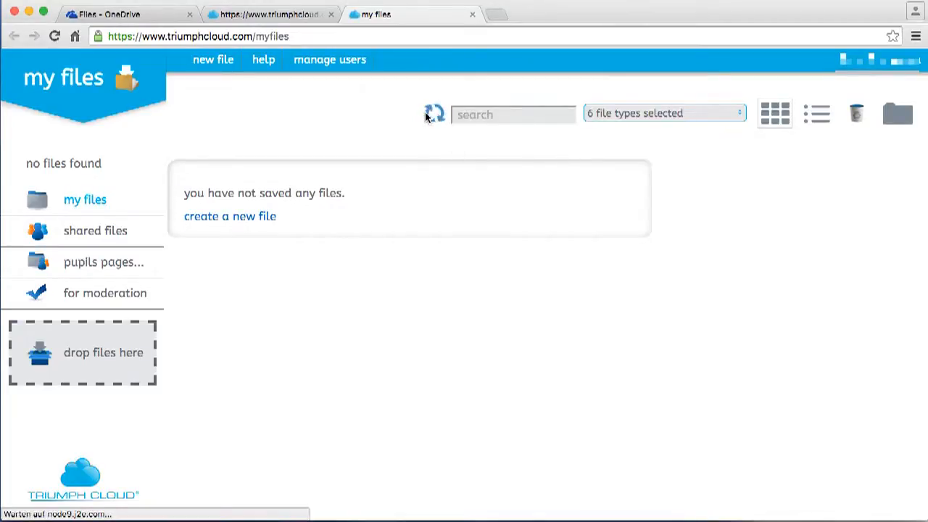
# Load TC-Presentation.pptx, Presentation.pptx and TC-Word.docx into My Files and view TC-Presentation.pptx details.
pyautogui.click(432, 113)
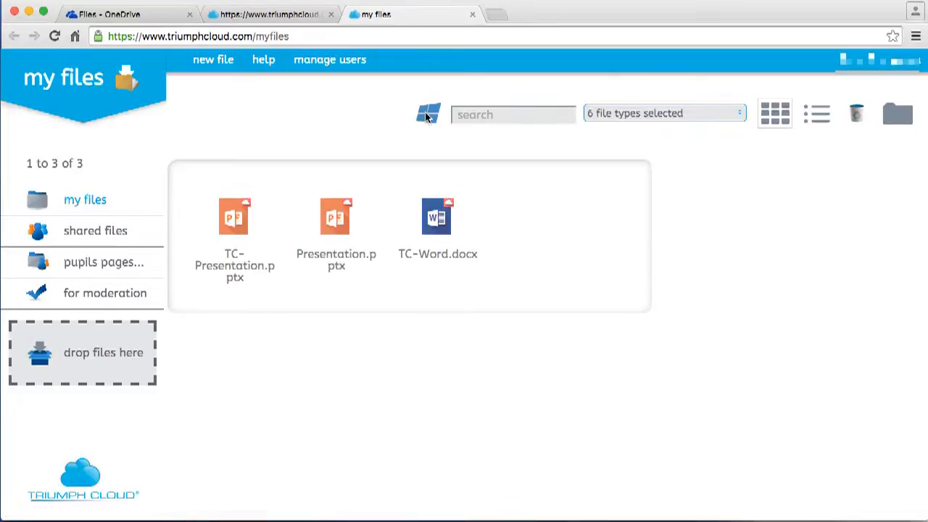
pyautogui.moveTo(246, 201)
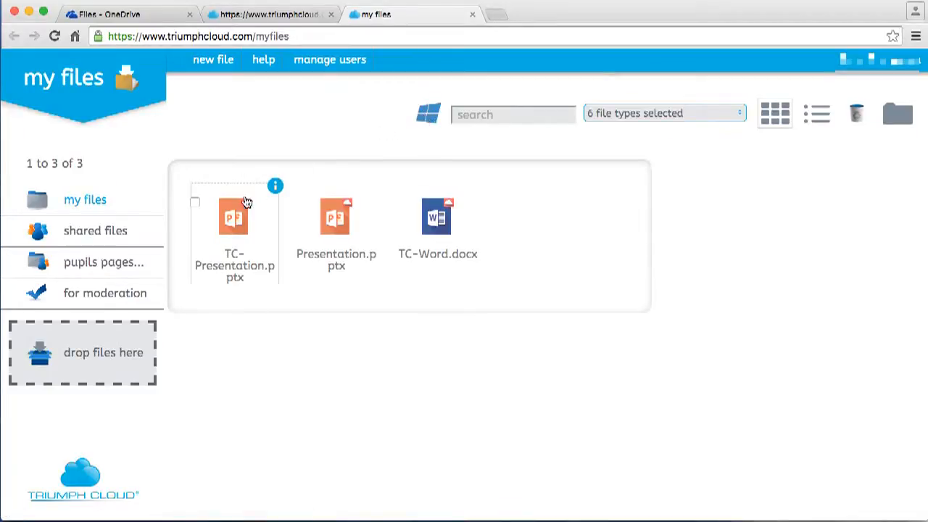
pyautogui.moveTo(276, 187)
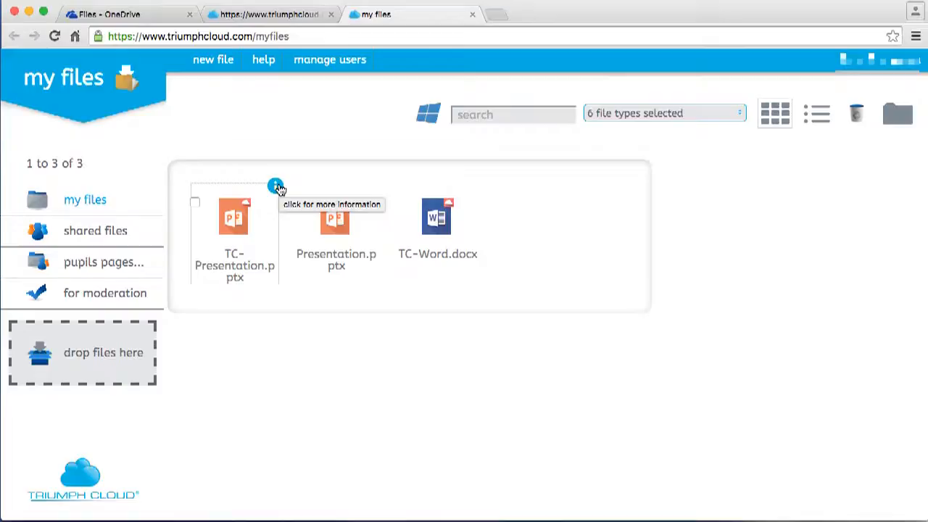
pyautogui.click(275, 186)
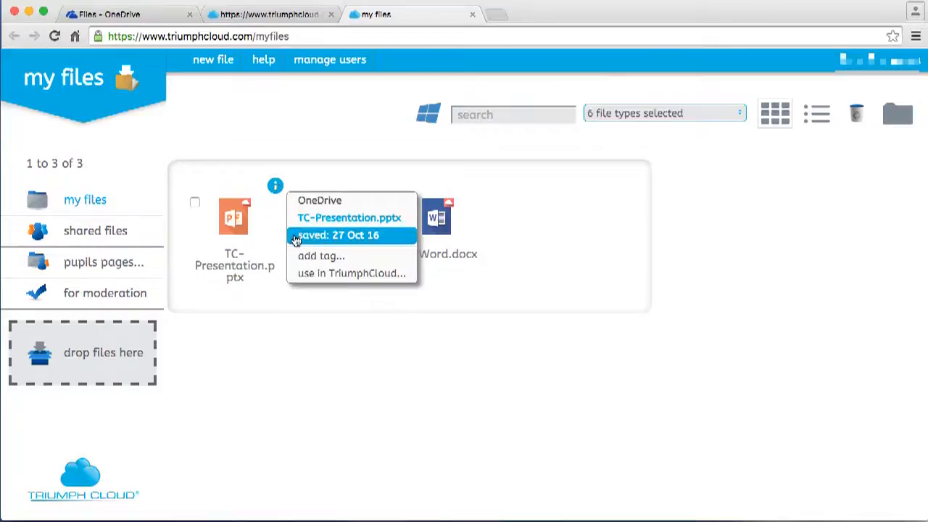
pyautogui.click(351, 273)
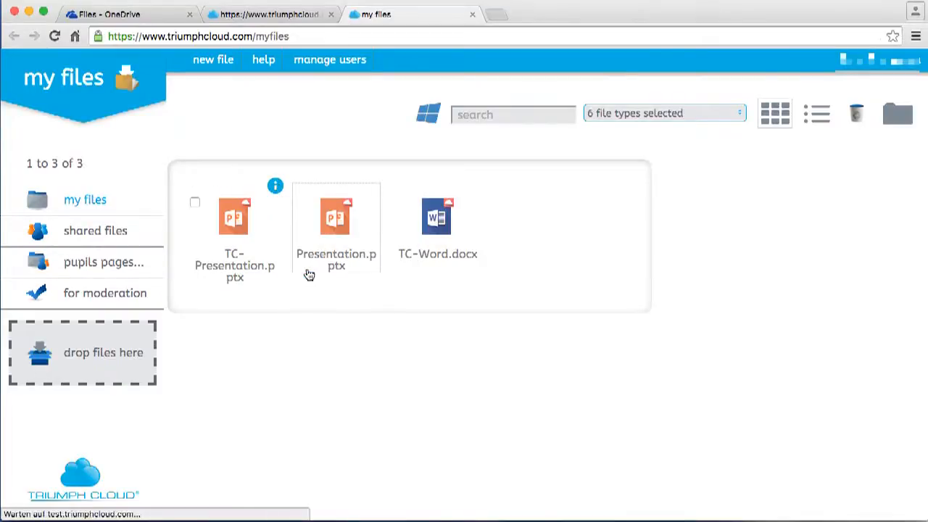
# Embed Presentation.pptx on the whiteboard in editing mode and advance it to slide 2 of 3.
pyautogui.doubleClick(337, 218)
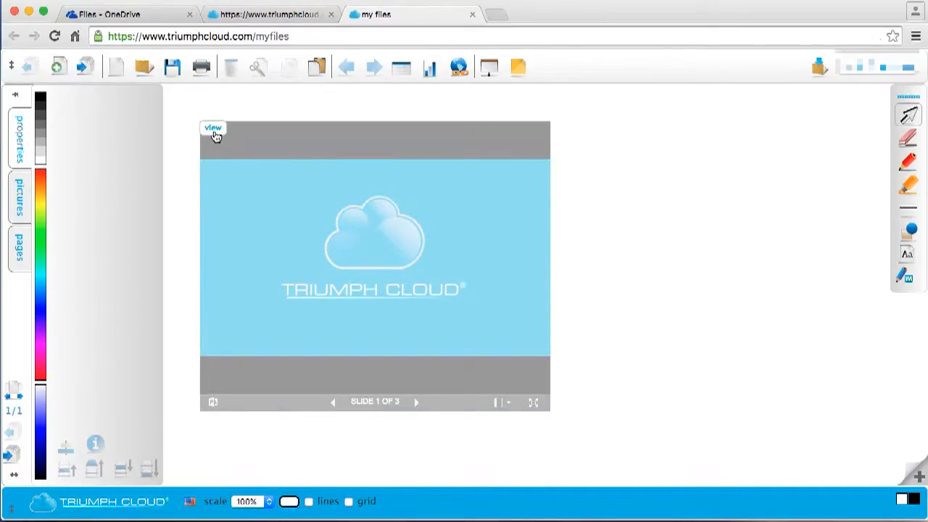
pyautogui.click(214, 127)
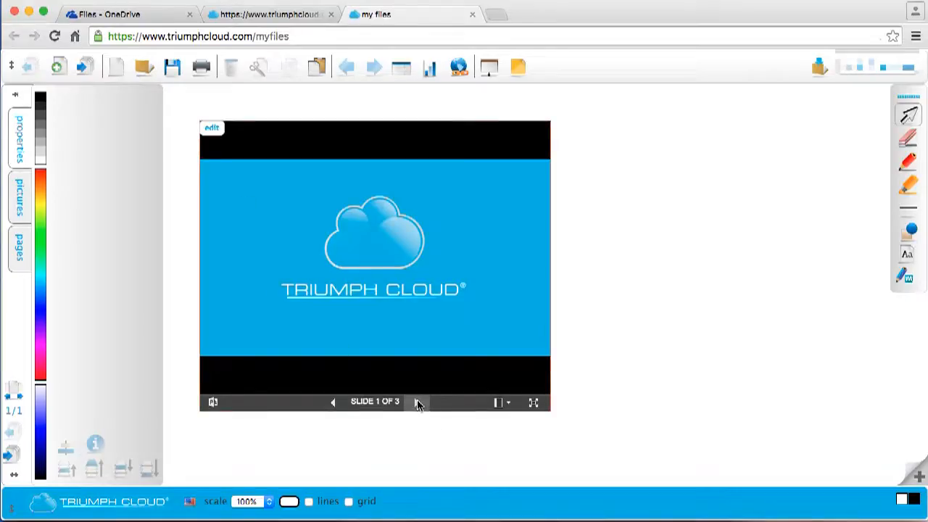
pyautogui.click(418, 403)
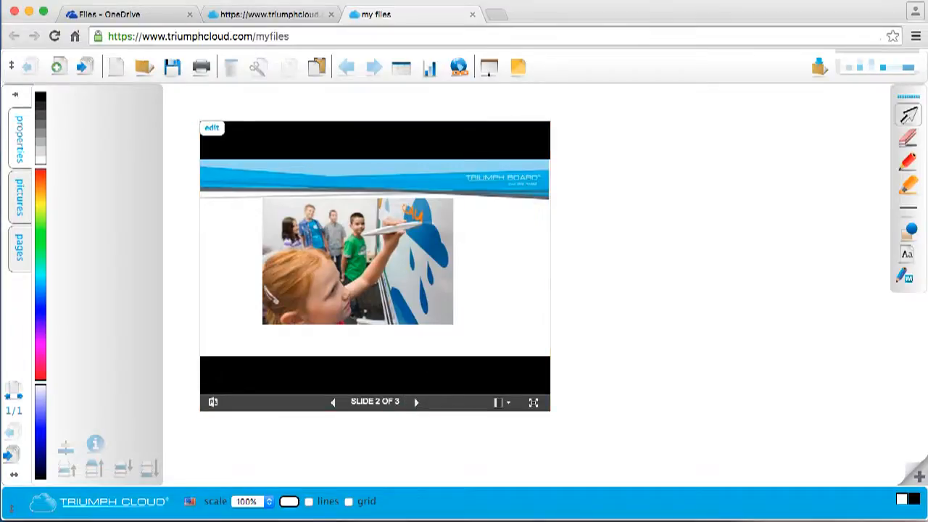
pyautogui.click(821, 66)
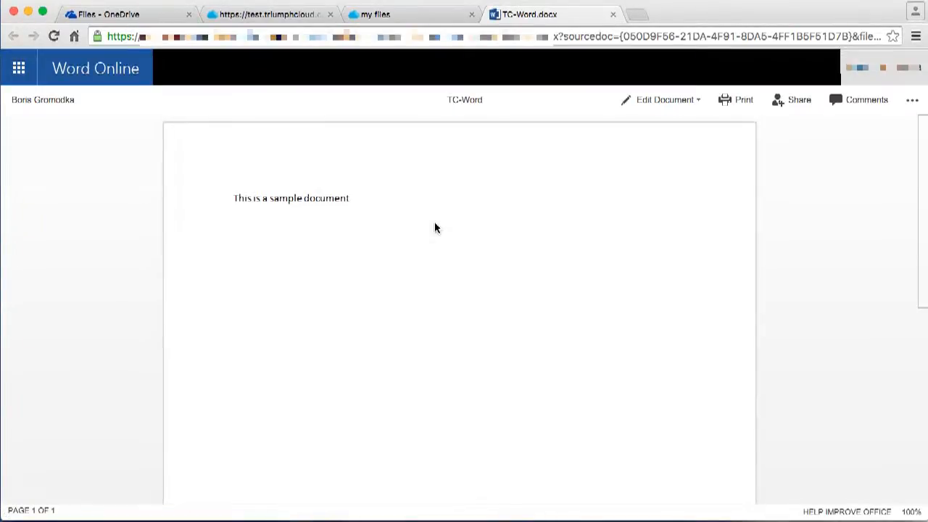
pyautogui.moveTo(614, 15)
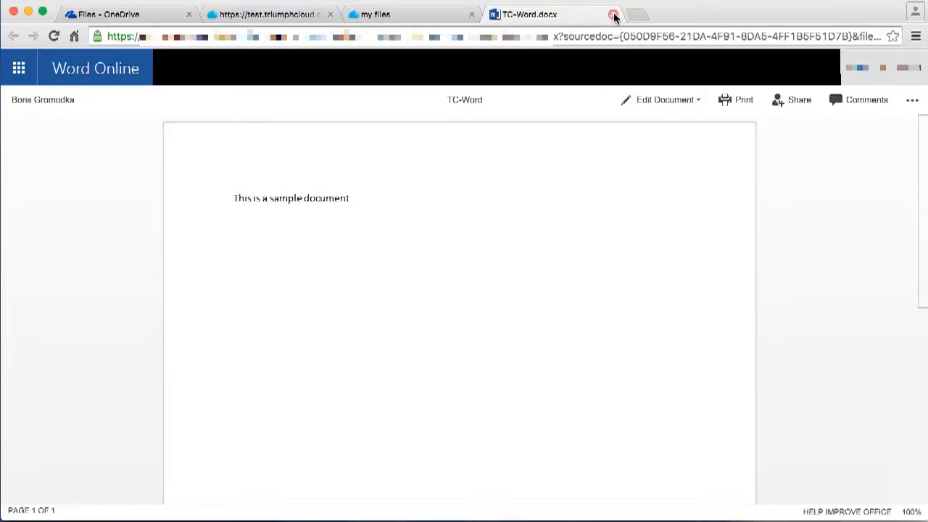
pyautogui.moveTo(615, 14)
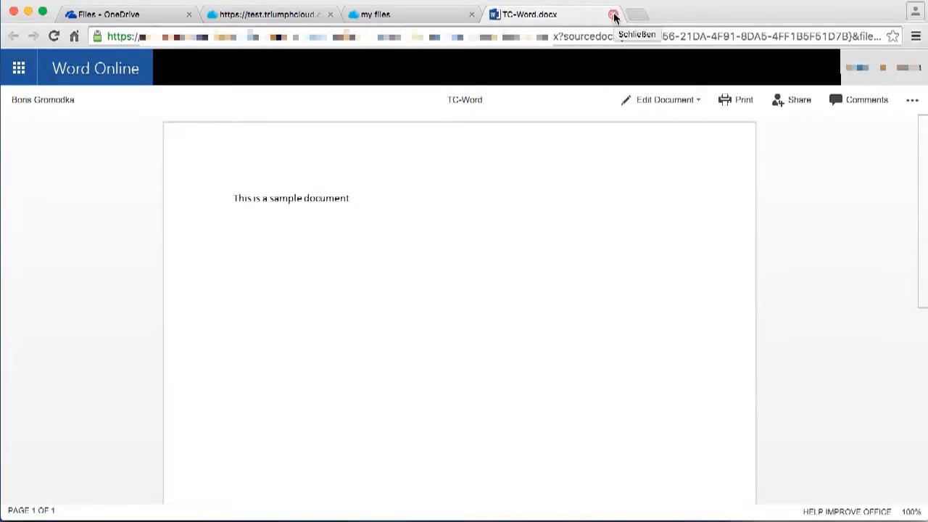
# Close Word Online and place TC-Word.docx on the whiteboard via its details panel.
pyautogui.click(615, 15)
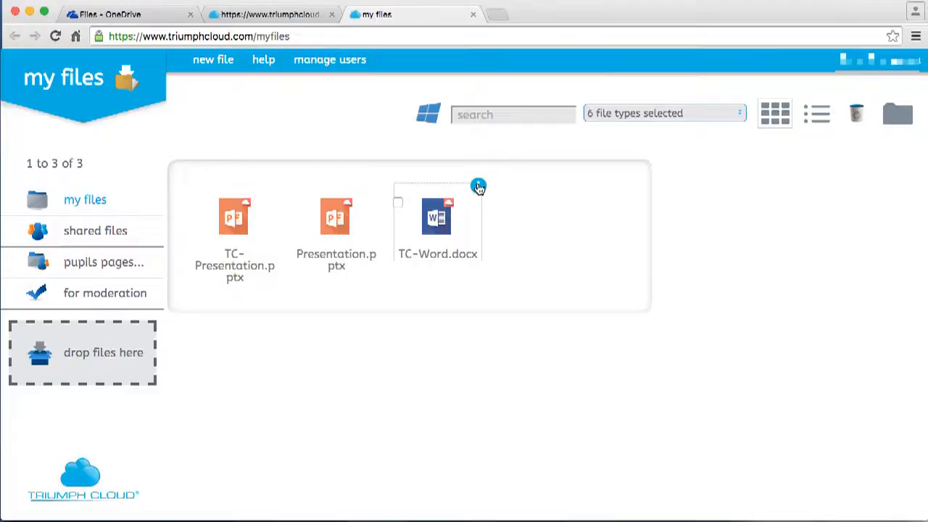
pyautogui.click(479, 186)
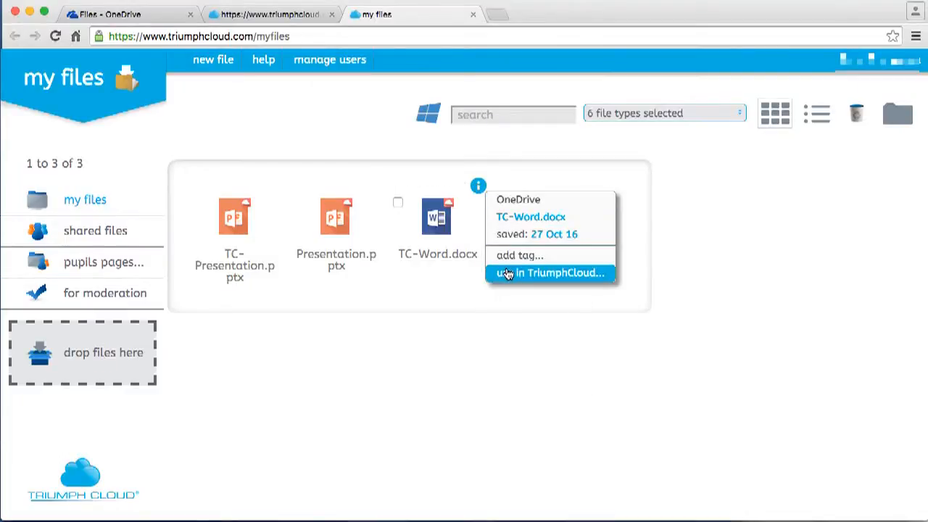
pyautogui.click(551, 272)
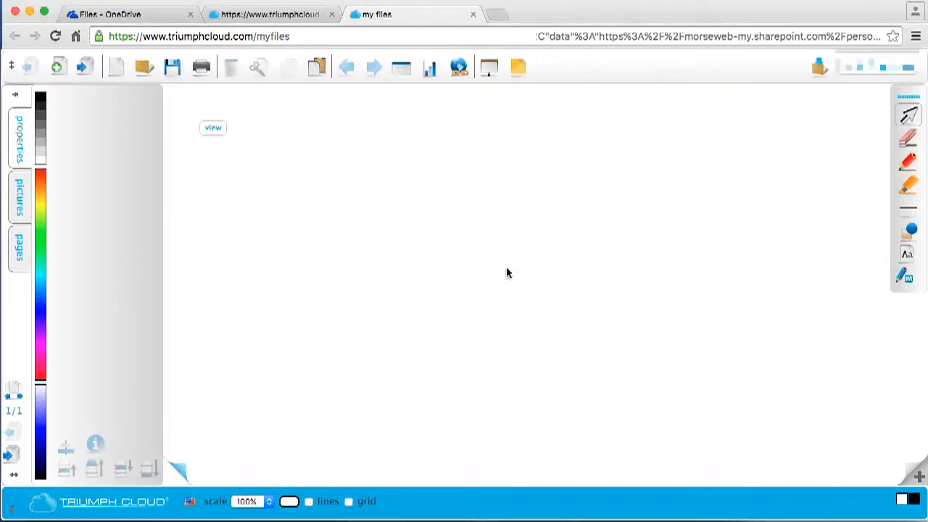
pyautogui.click(213, 127)
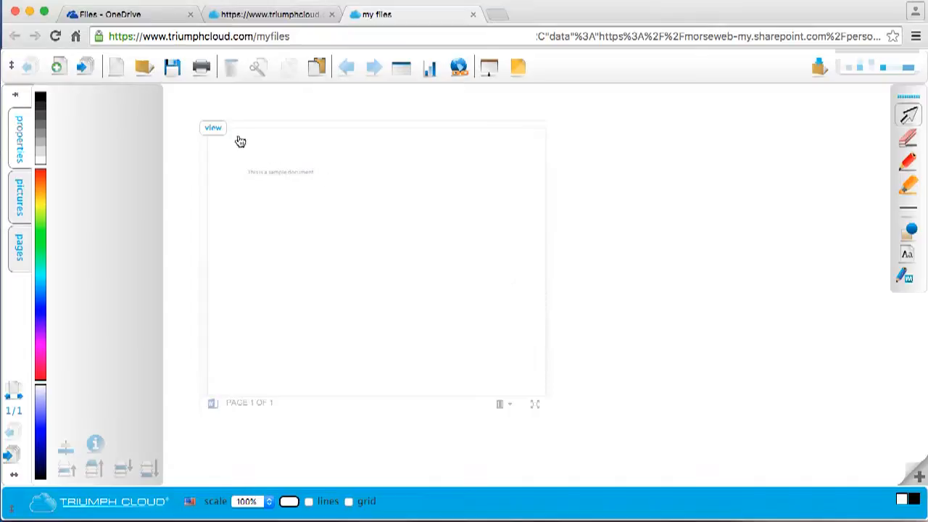